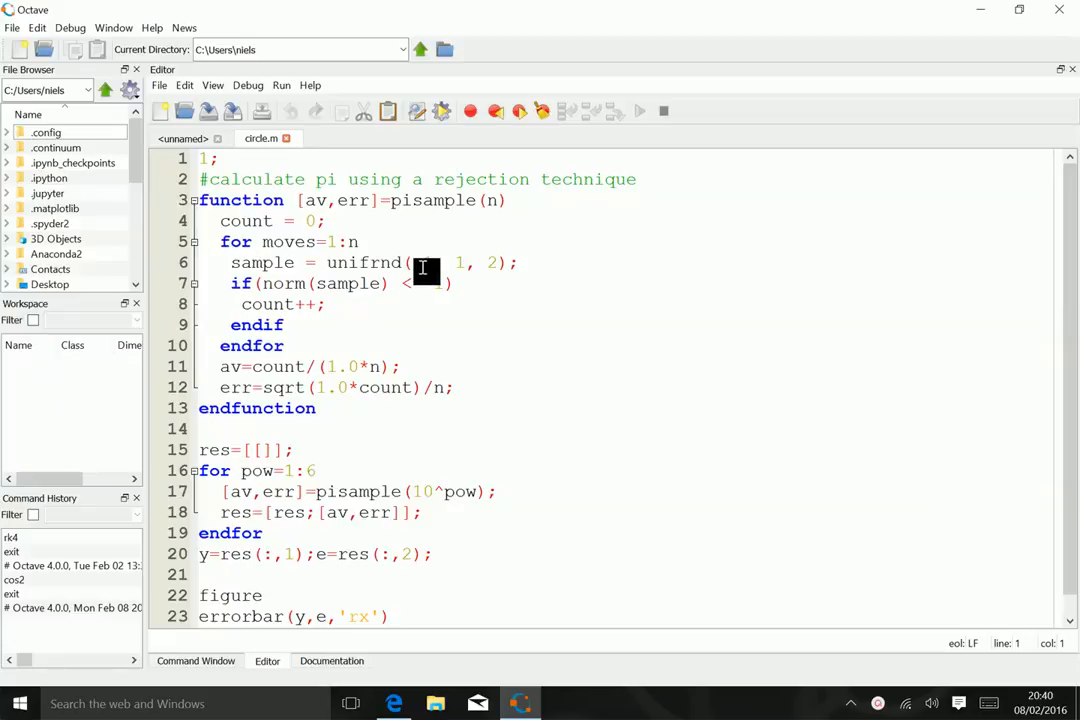
{"action": "type", "text": "-1,"}
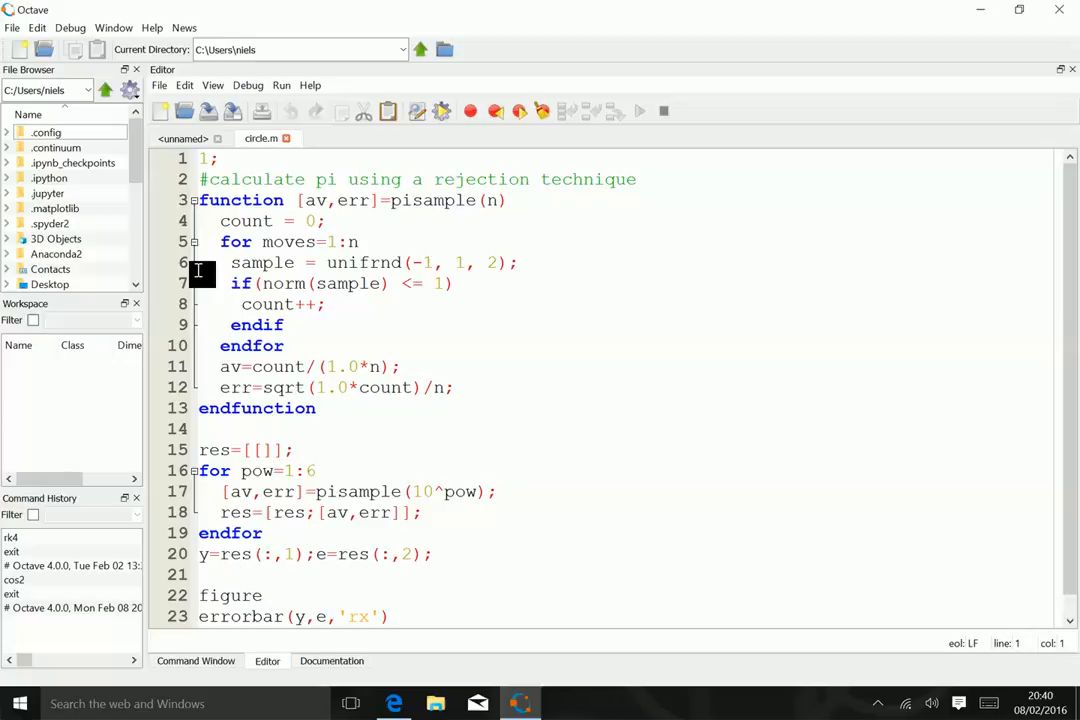
{"action": "mouse_move", "coordinate": [204, 290]}
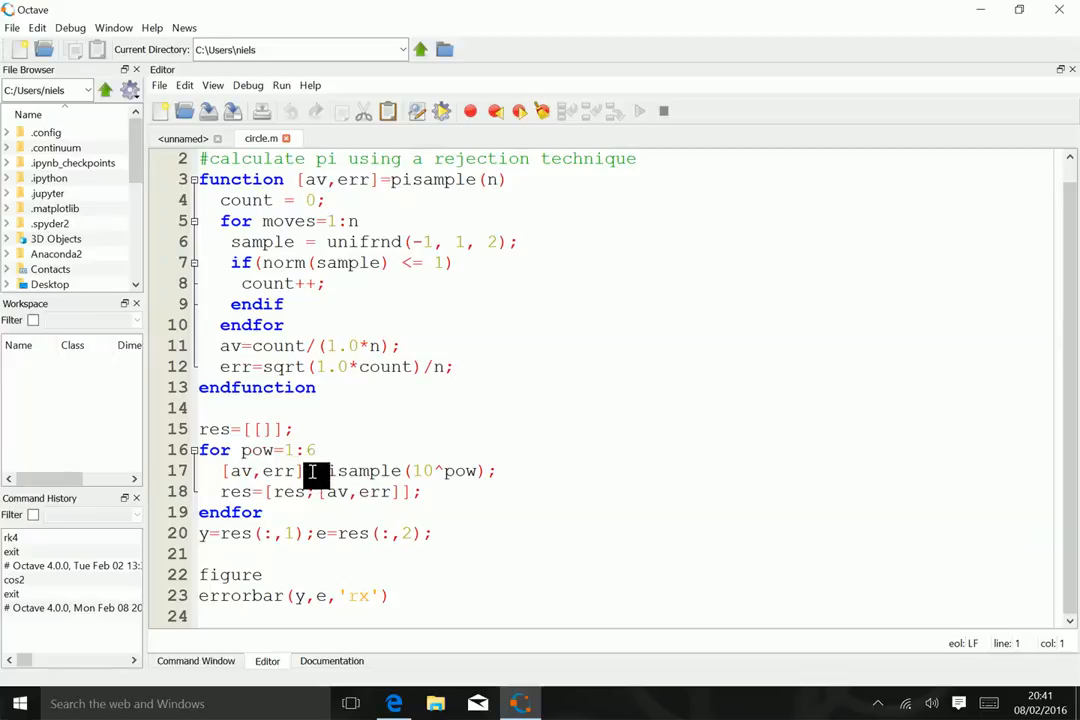
{"action": "mouse_move", "coordinate": [444, 472]}
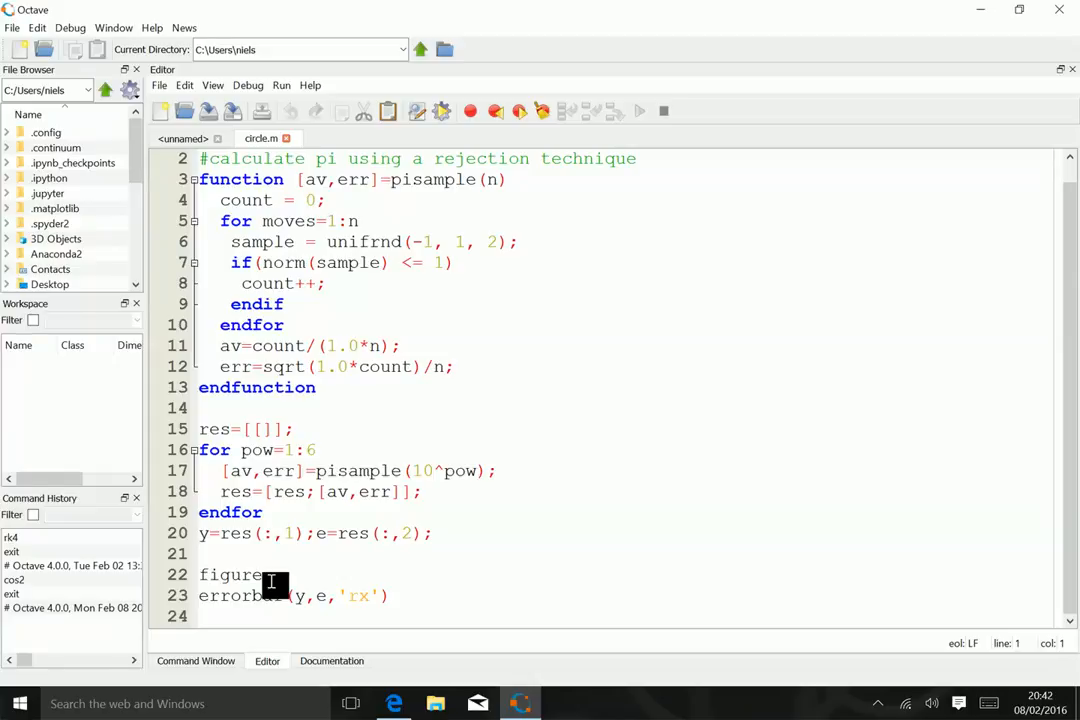
{"action": "mouse_move", "coordinate": [878, 710]}
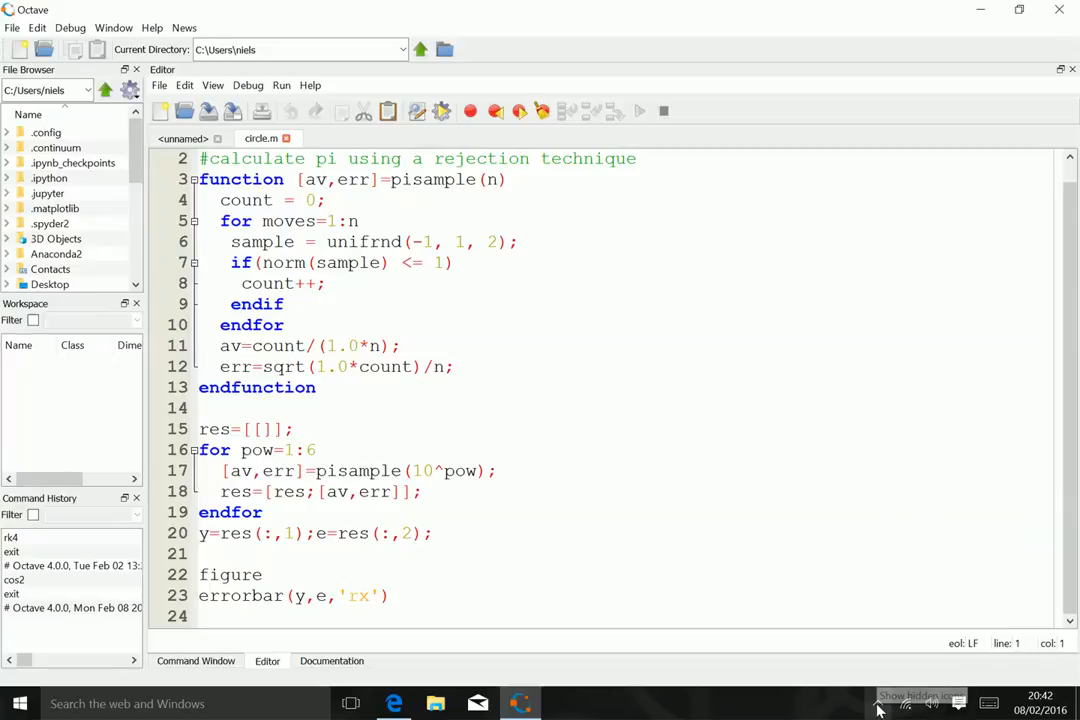